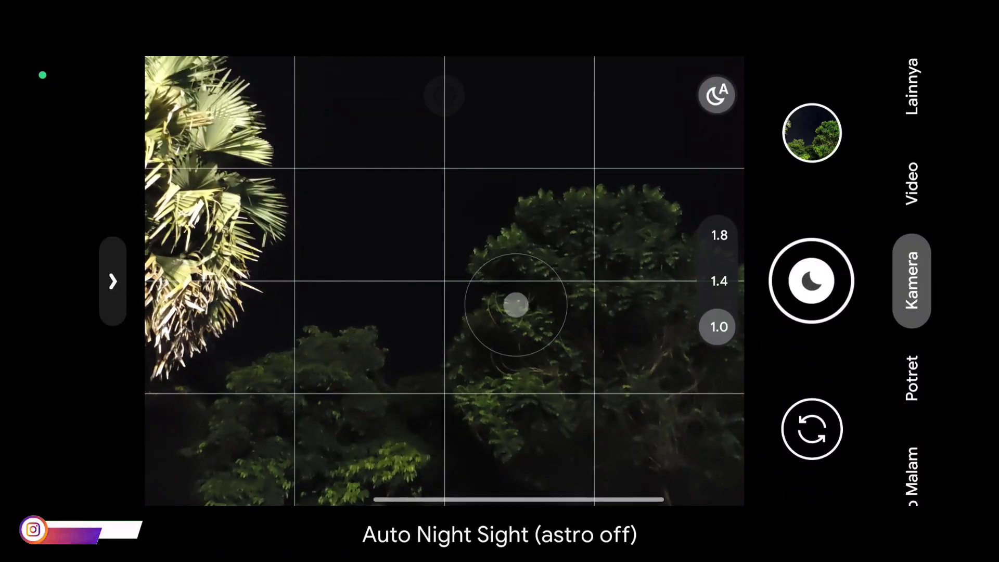
- Capture night and astro shots of the trees, then exit GCam to the home screen
{"action": "left_click", "coordinate": [516, 311]}
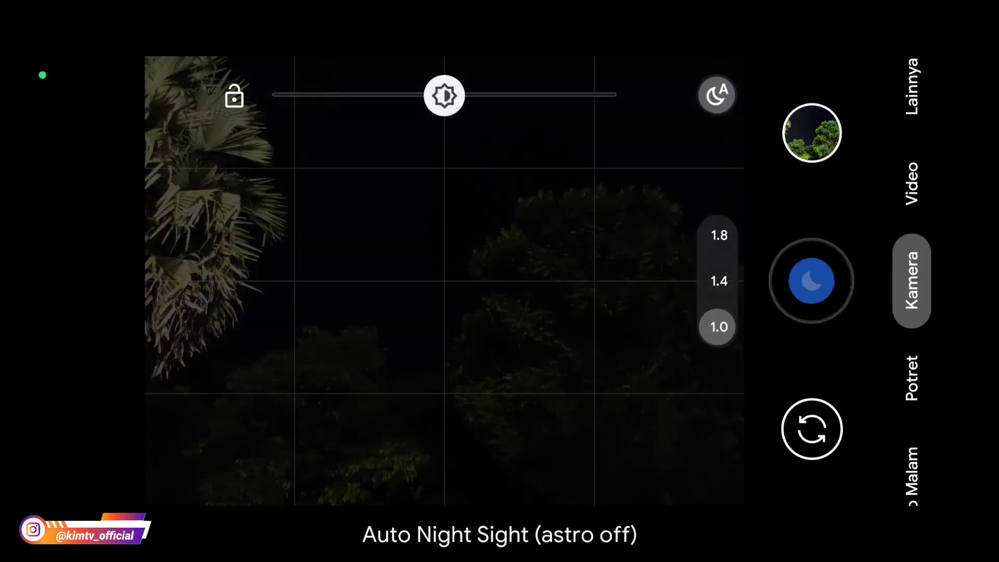
{"action": "left_click", "coordinate": [813, 282]}
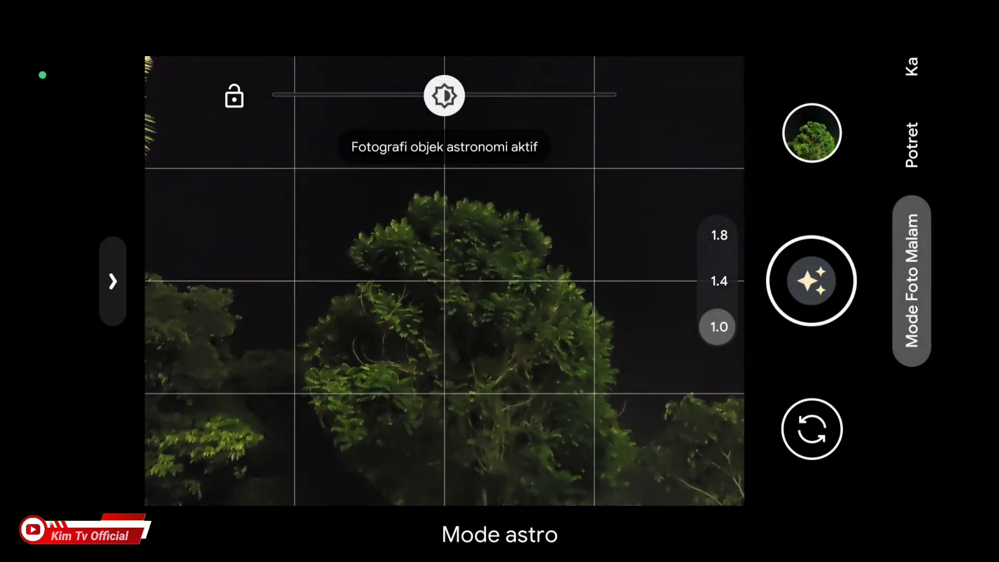
{"action": "left_click", "coordinate": [812, 281]}
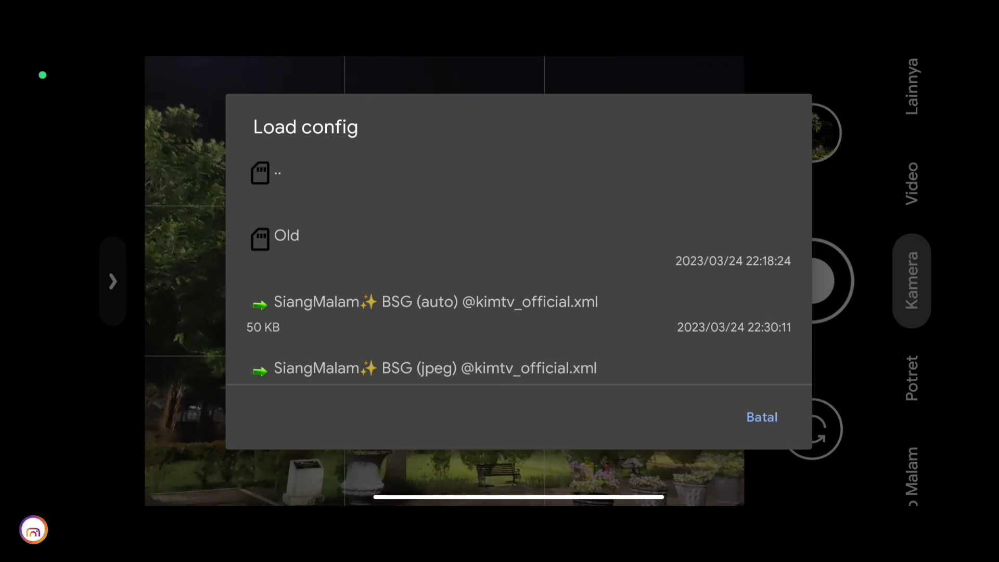
{"action": "left_click", "coordinate": [760, 418]}
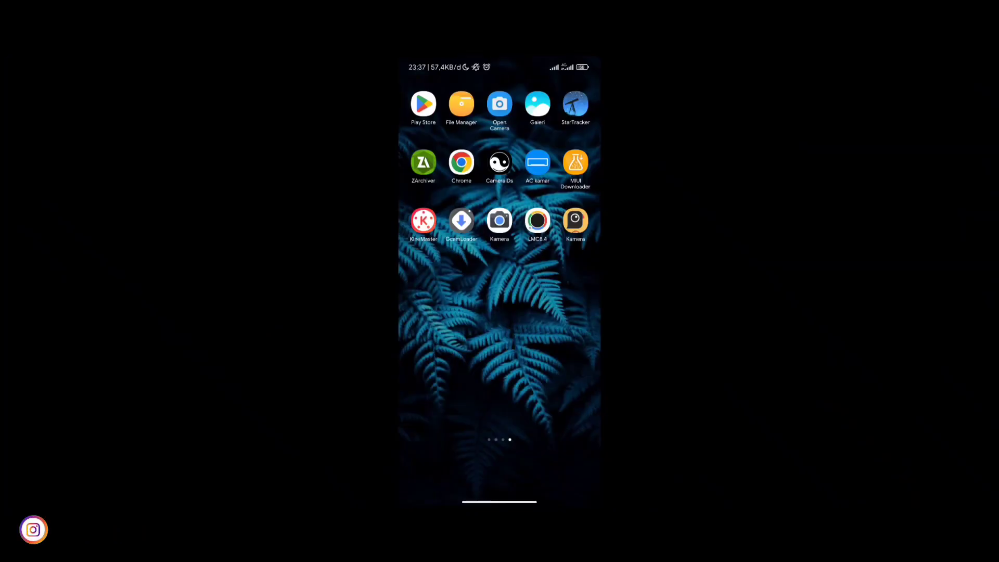
- Browse Kartu SD in Mi File Manager, then launch Kamera to its permission prompt
{"action": "left_click", "coordinate": [462, 103]}
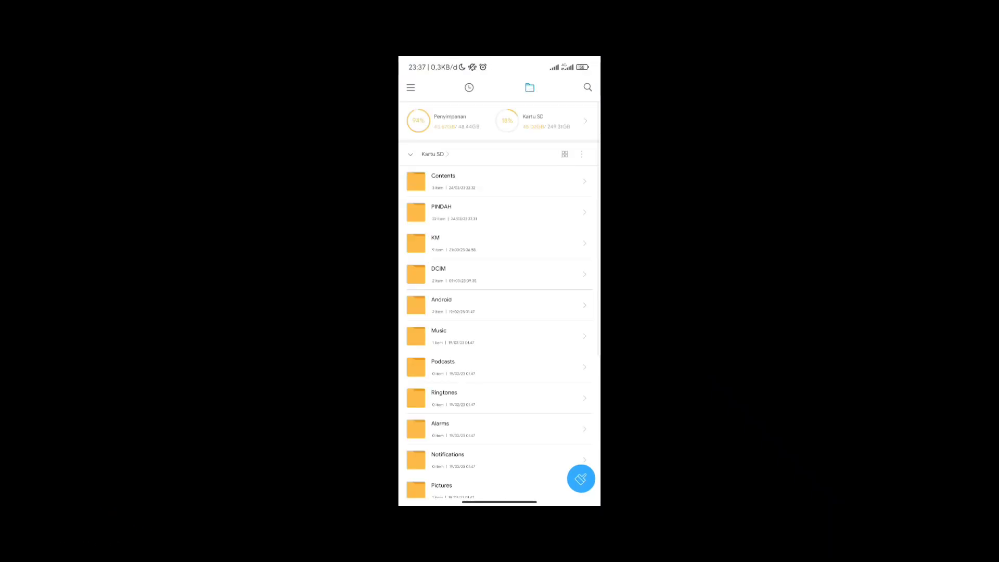
{"action": "left_click", "coordinate": [466, 181]}
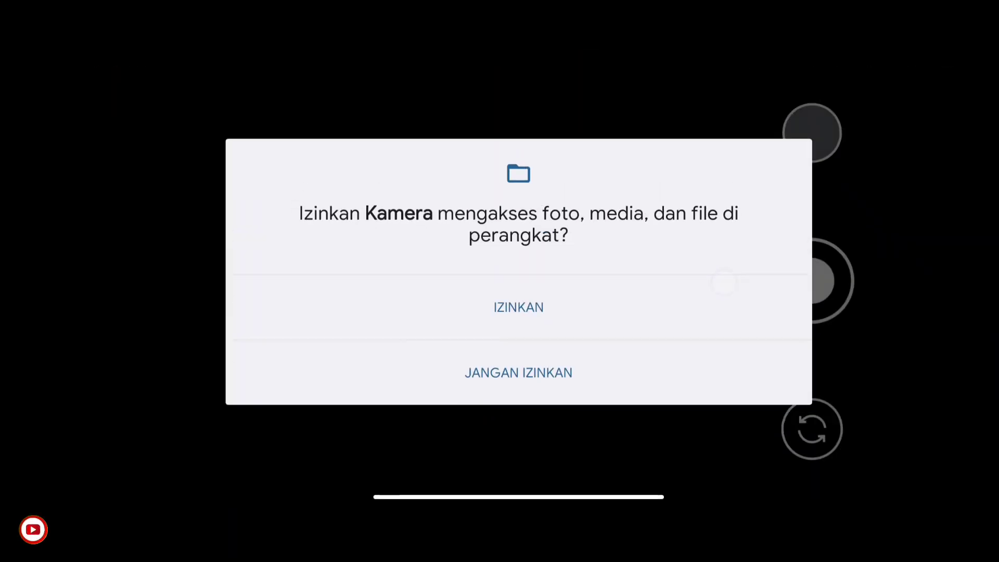
- Allow media access, photograph the lit palm tree, and save settings via Configs > Save
{"action": "left_click", "coordinate": [518, 306]}
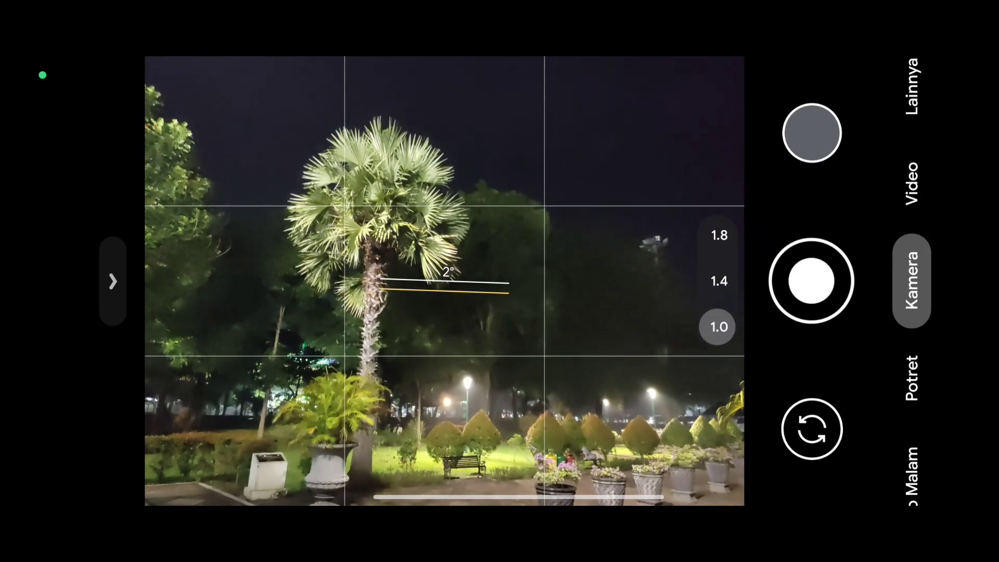
{"action": "left_click", "coordinate": [812, 281]}
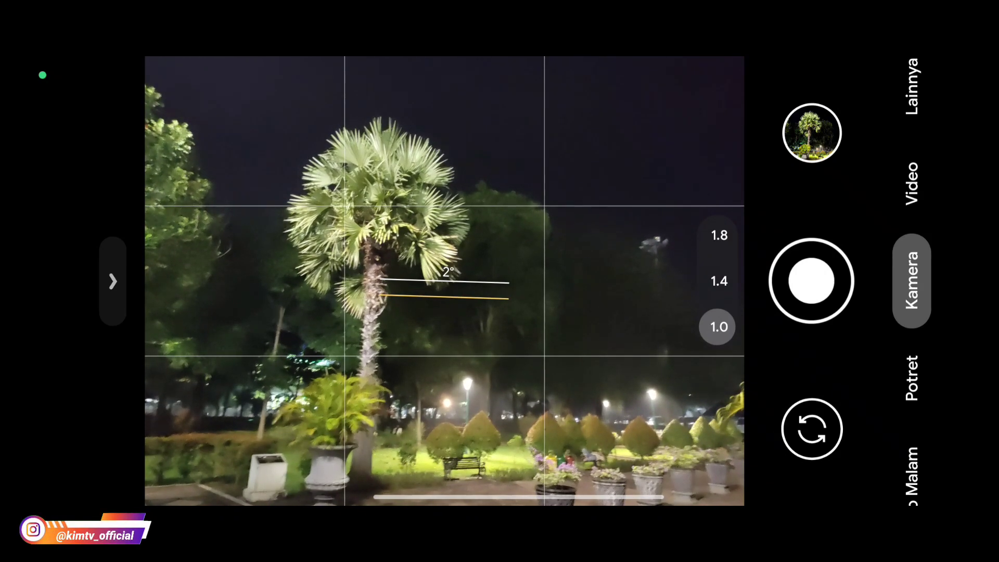
{"action": "left_click", "coordinate": [113, 281]}
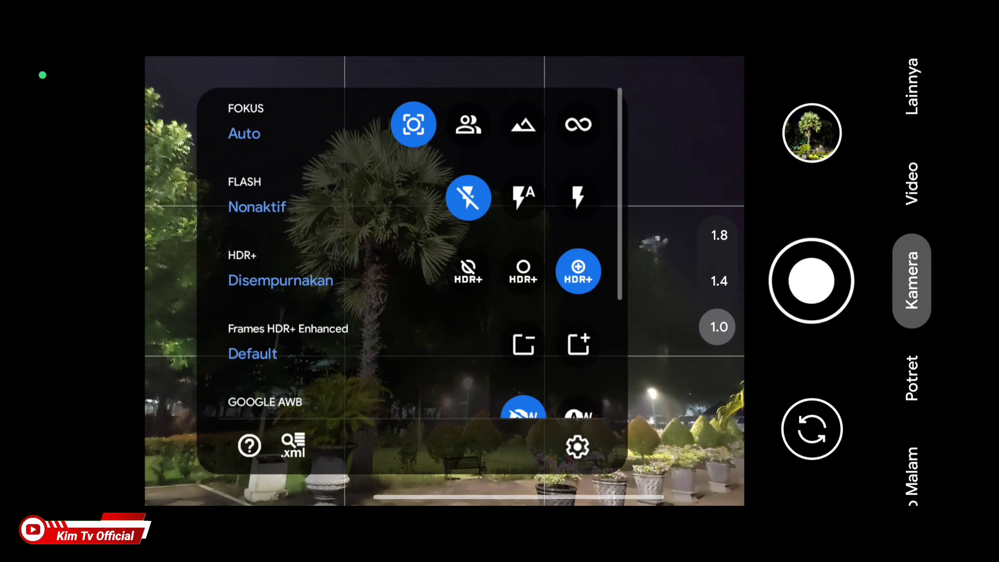
{"action": "left_click", "coordinate": [577, 447]}
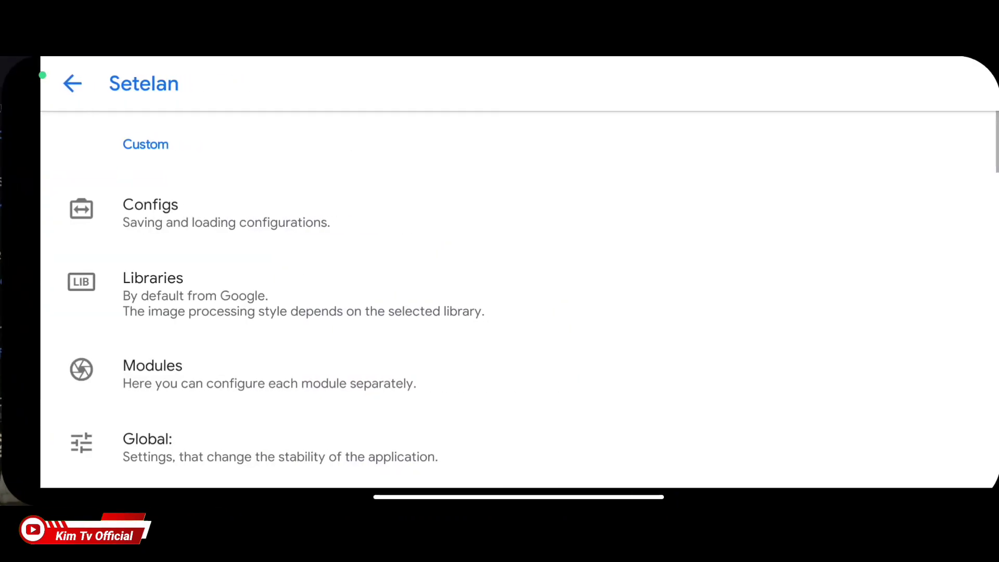
{"action": "left_click", "coordinate": [151, 212]}
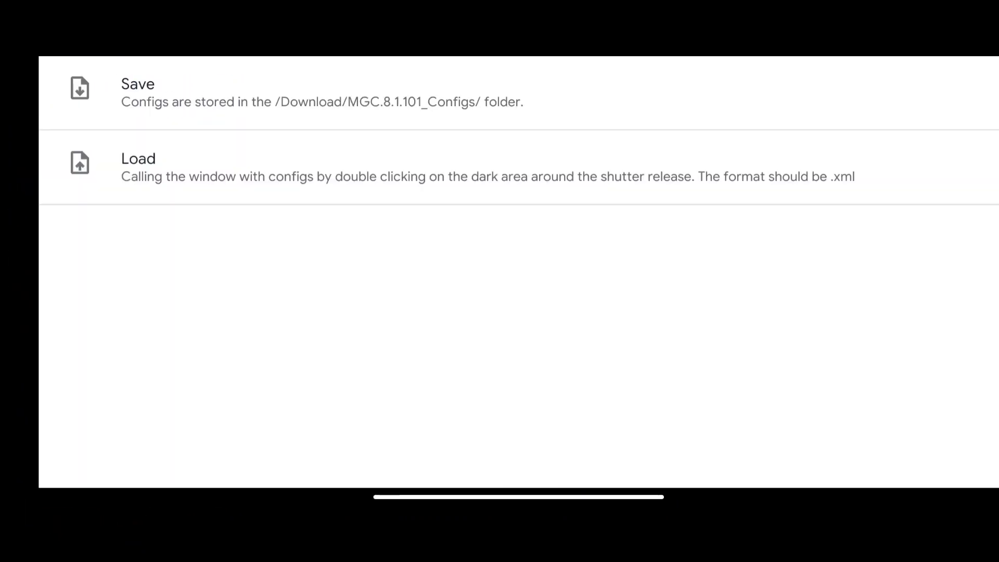
{"action": "left_click", "coordinate": [138, 91]}
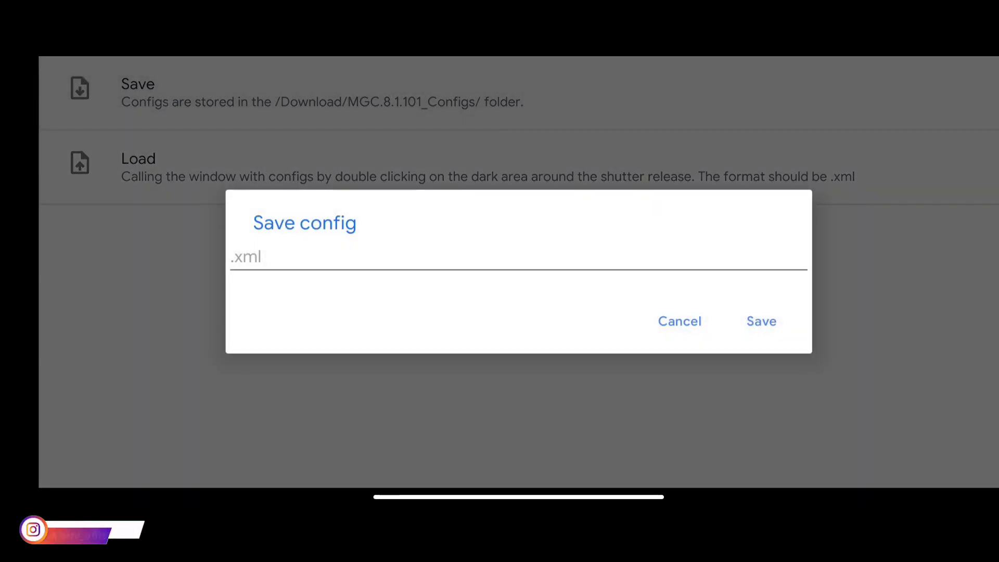
{"action": "left_click", "coordinate": [761, 322]}
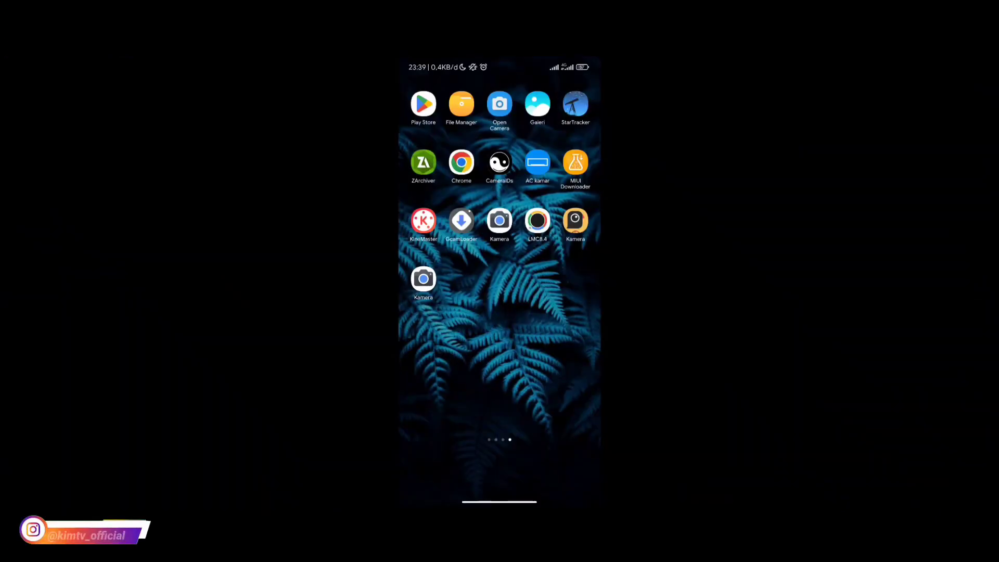
- Extract the SiangMalam config zip in Kartu SD > Contents using its password
{"action": "left_click", "coordinate": [461, 104]}
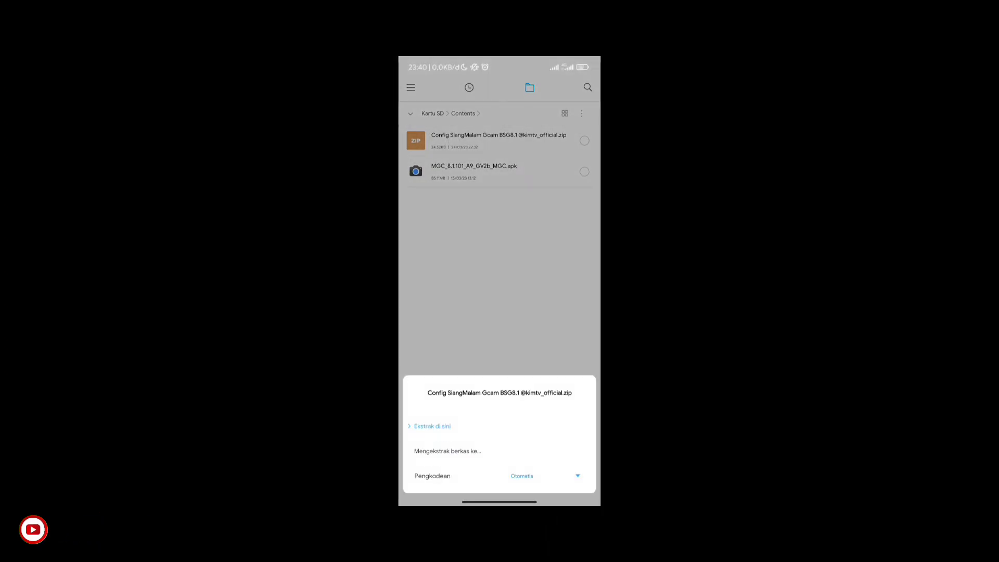
{"action": "left_click", "coordinate": [430, 426]}
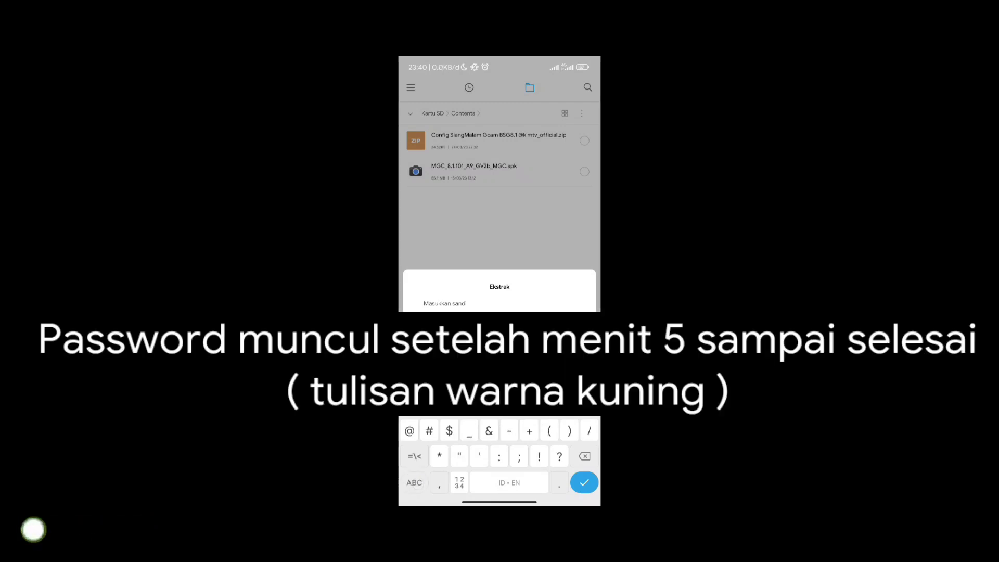
{"action": "left_click", "coordinate": [584, 482]}
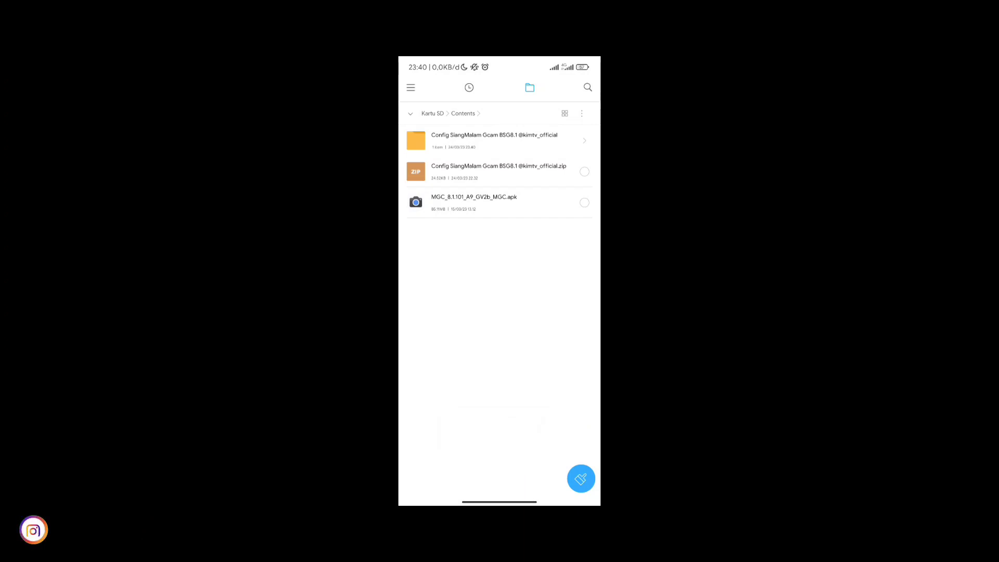
- Move the three SiangMalam XML files into internal storage Download > MGC.8.1.101_Configs
{"action": "left_click", "coordinate": [493, 141]}
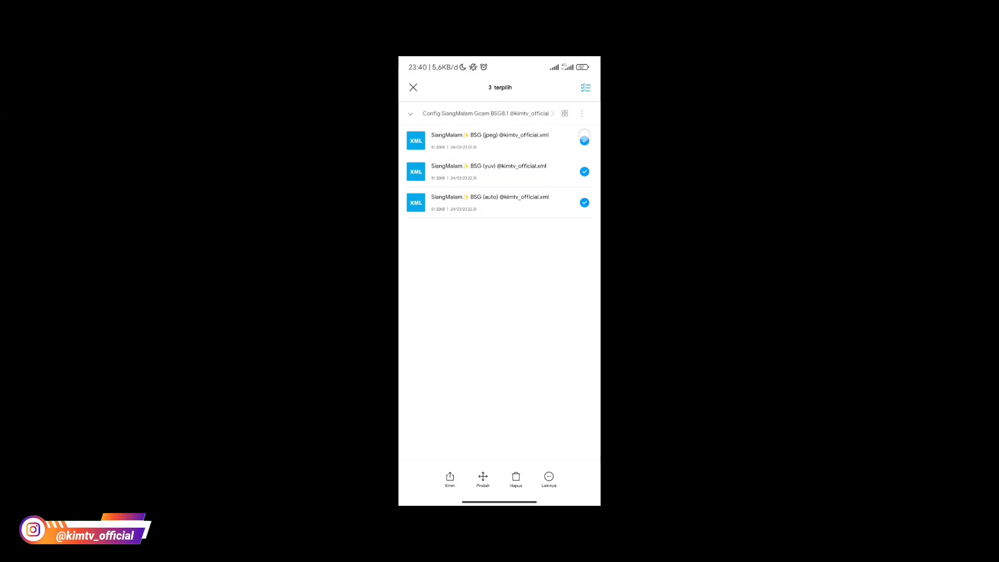
{"action": "left_click", "coordinate": [482, 477]}
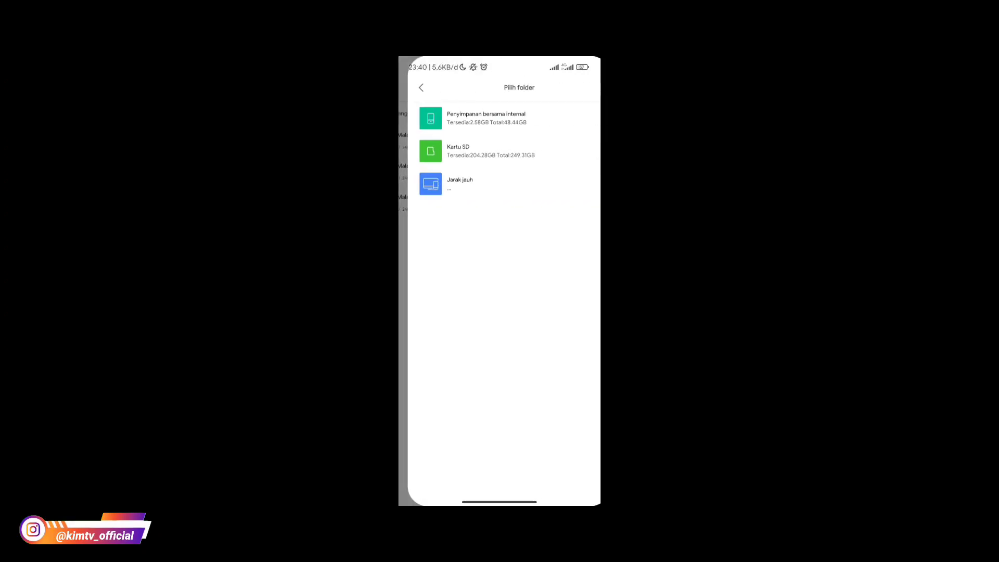
{"action": "left_click", "coordinate": [485, 117]}
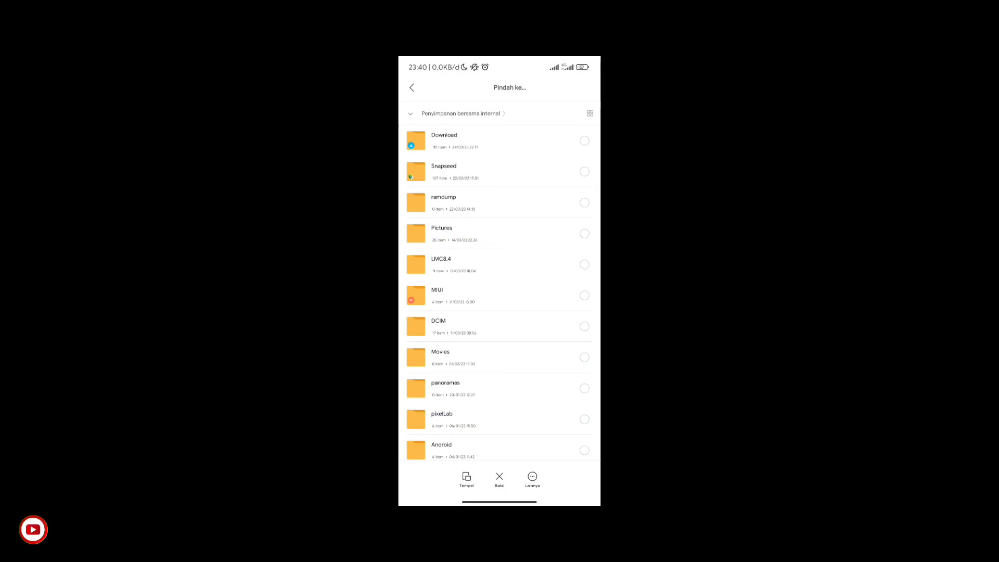
{"action": "left_click", "coordinate": [444, 140]}
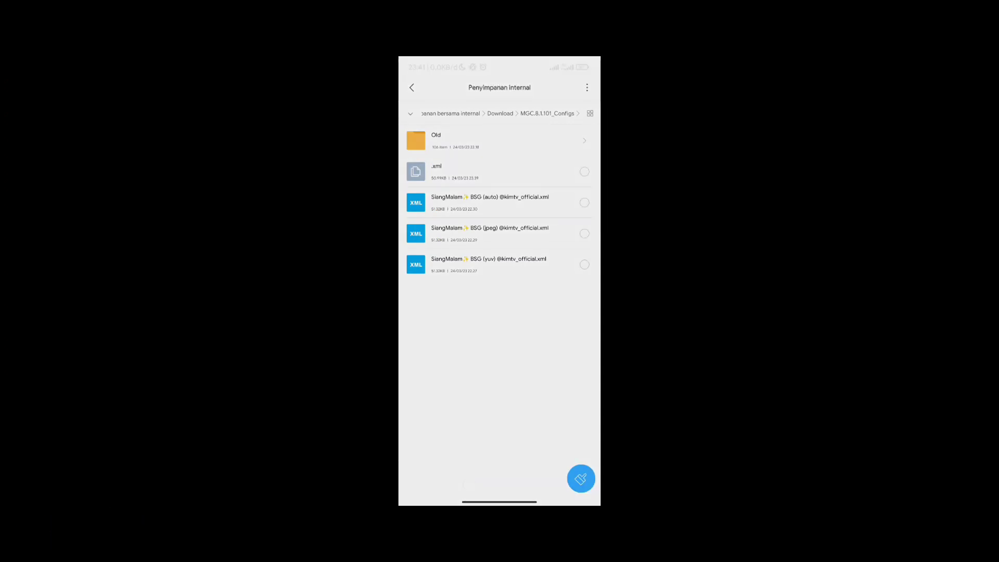
{"action": "left_click", "coordinate": [581, 478]}
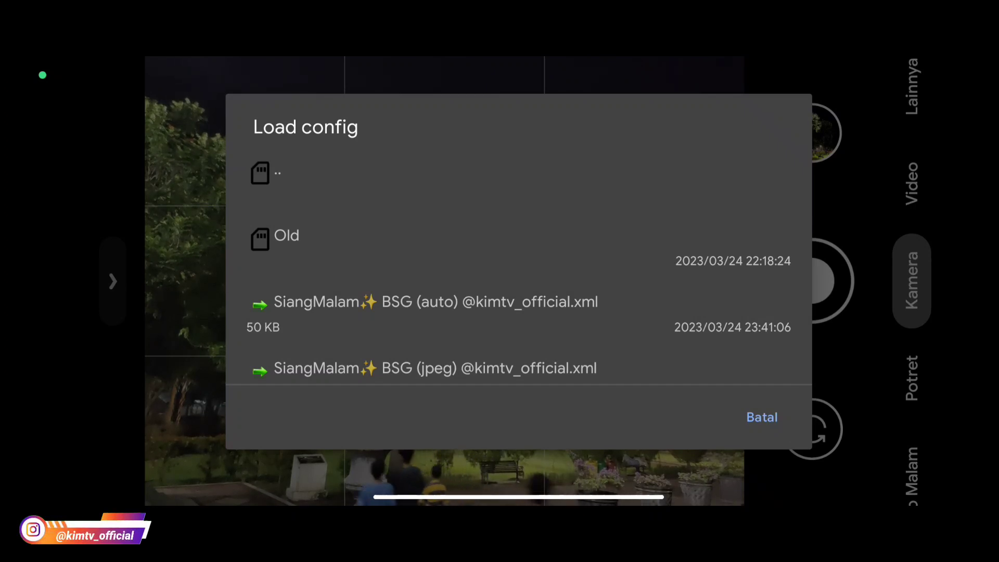
- Scroll the Load config list and load a SiangMalam XML config
{"action": "scroll", "scroll_direction": "down", "scroll_amount": 3}
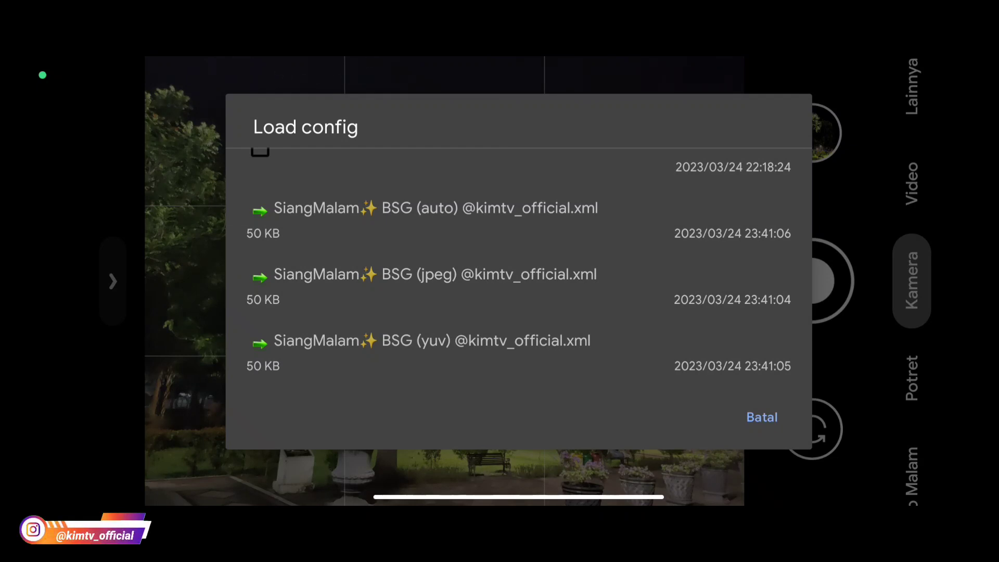
{"action": "left_click", "coordinate": [428, 349]}
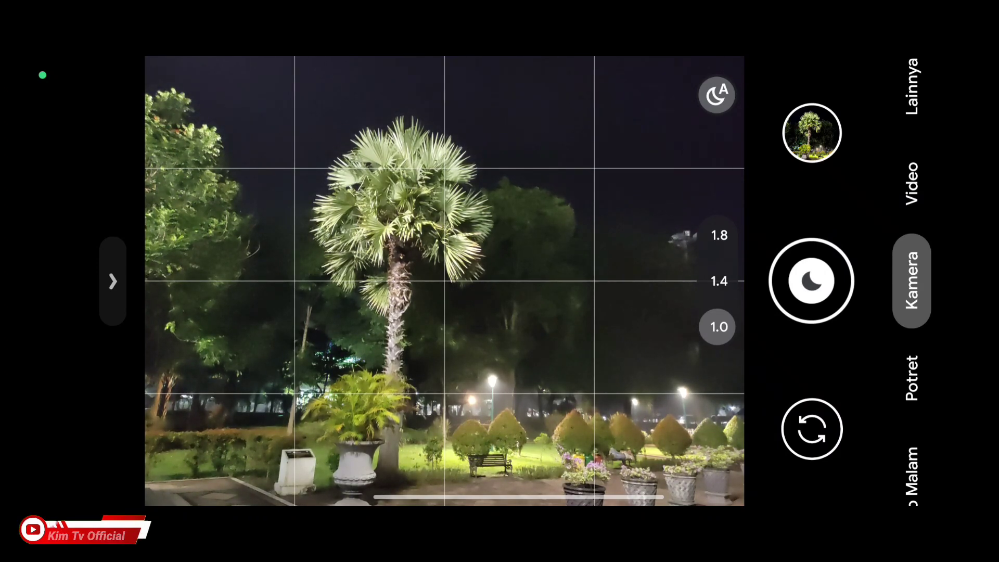
{"action": "left_click", "coordinate": [411, 223]}
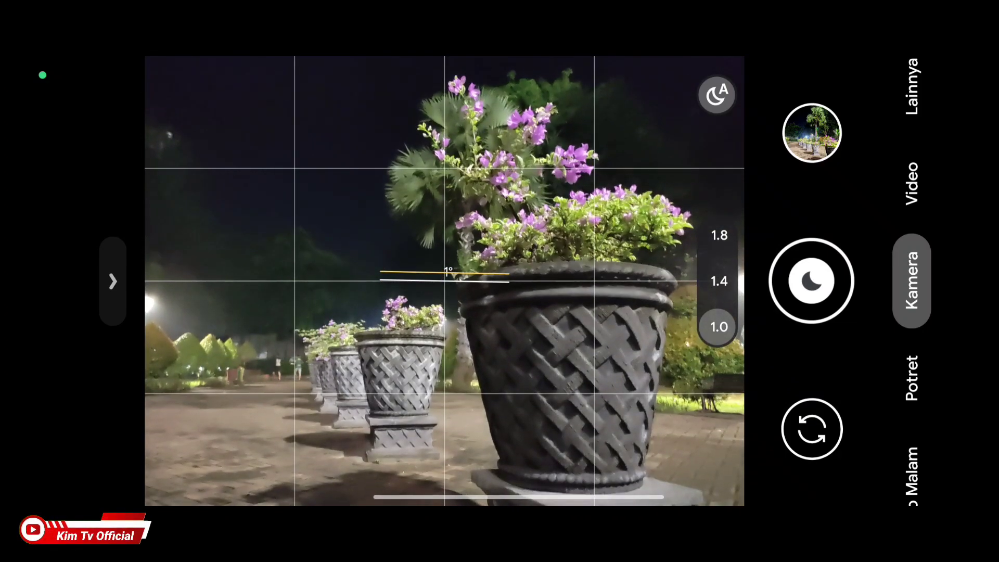
- Take a night shot of the flowering park planters, then frame the treetops
{"action": "left_click", "coordinate": [813, 281]}
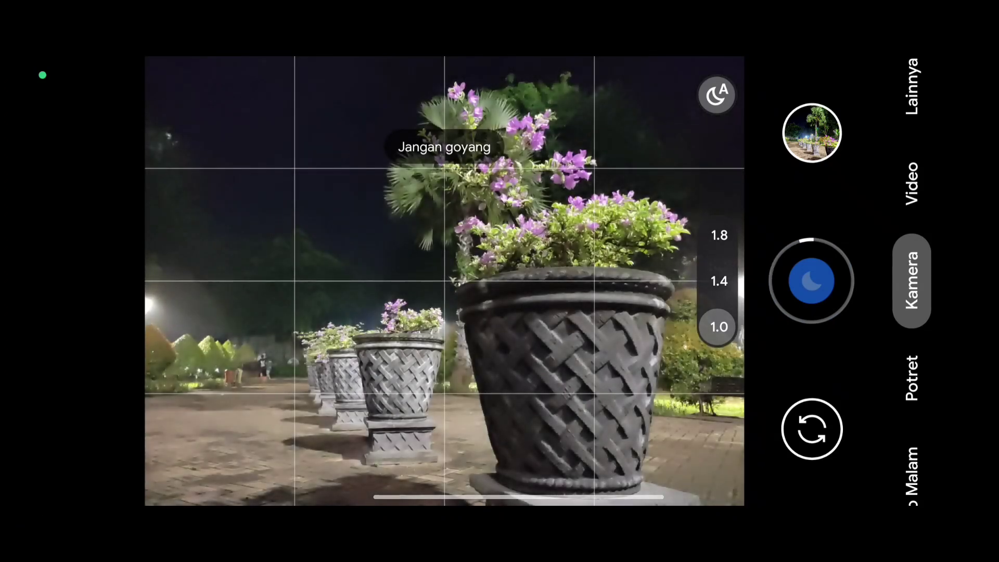
{"action": "left_click", "coordinate": [812, 282]}
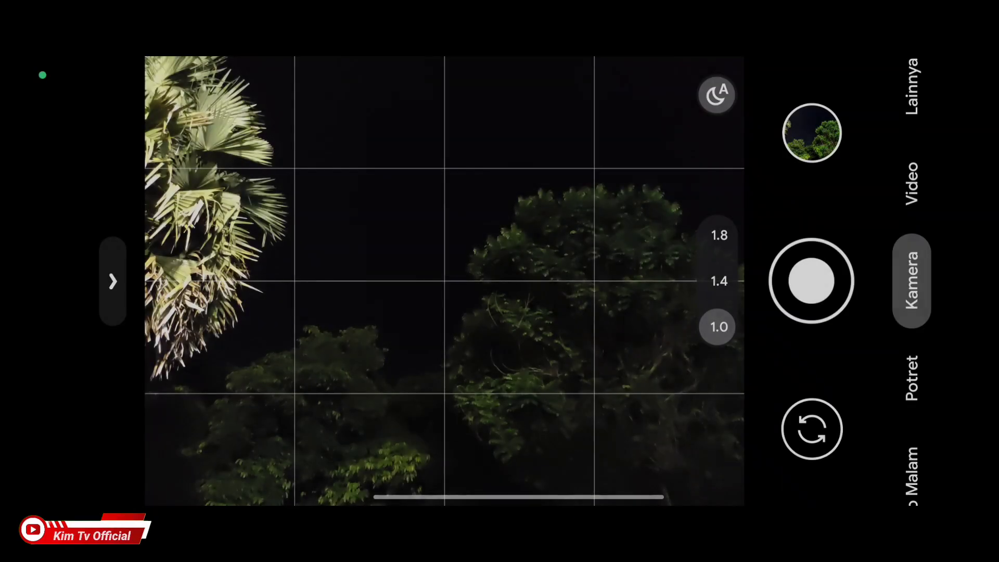
- Focus on the trees and capture a night shot of the palm fronds
{"action": "left_click", "coordinate": [550, 312]}
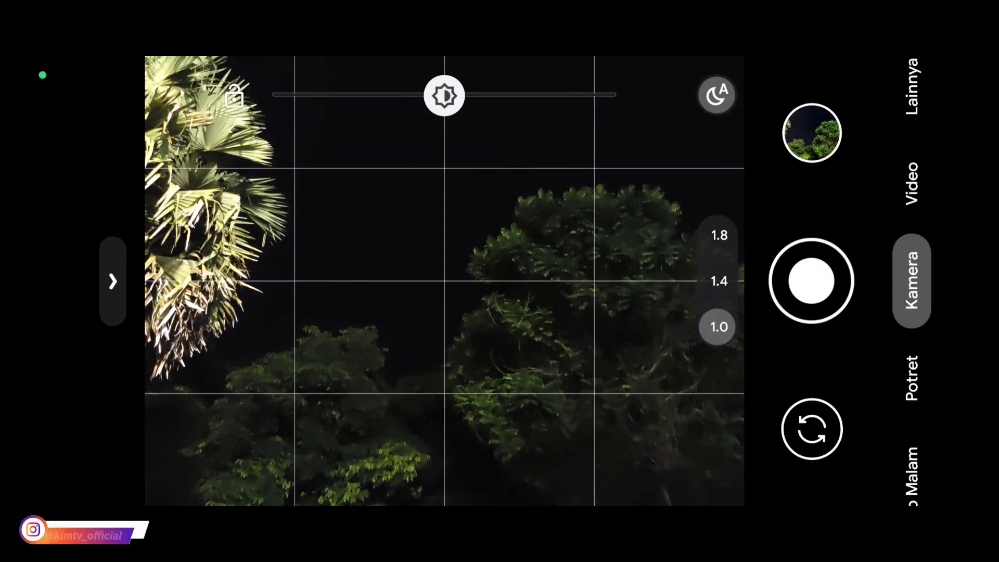
{"action": "left_click", "coordinate": [812, 281]}
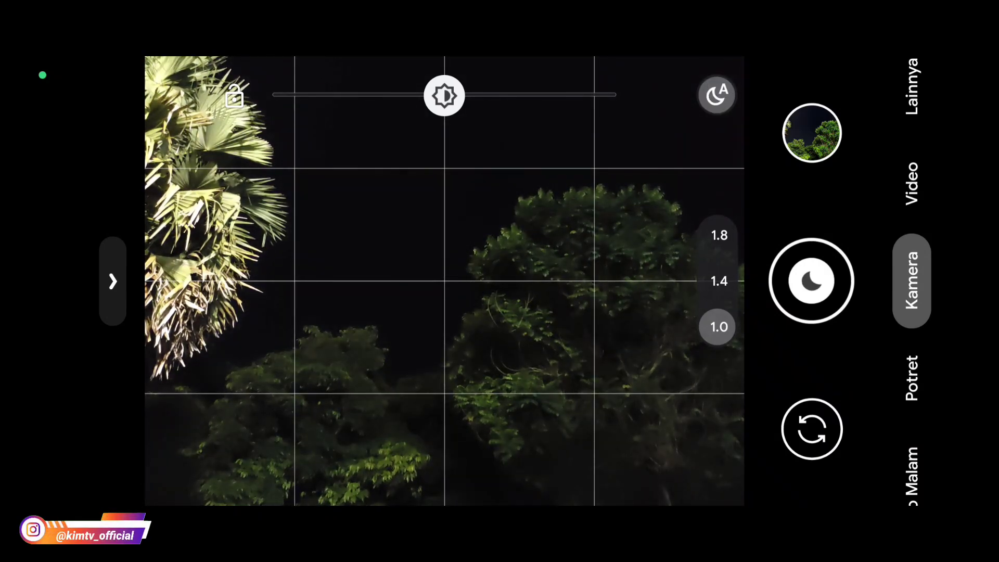
{"action": "left_click", "coordinate": [812, 281]}
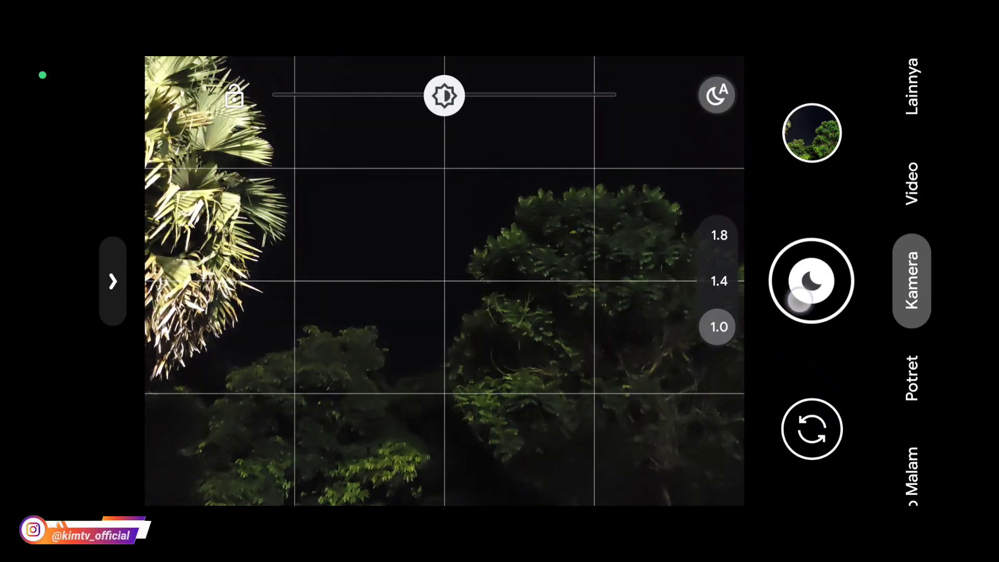
{"action": "left_click", "coordinate": [812, 282]}
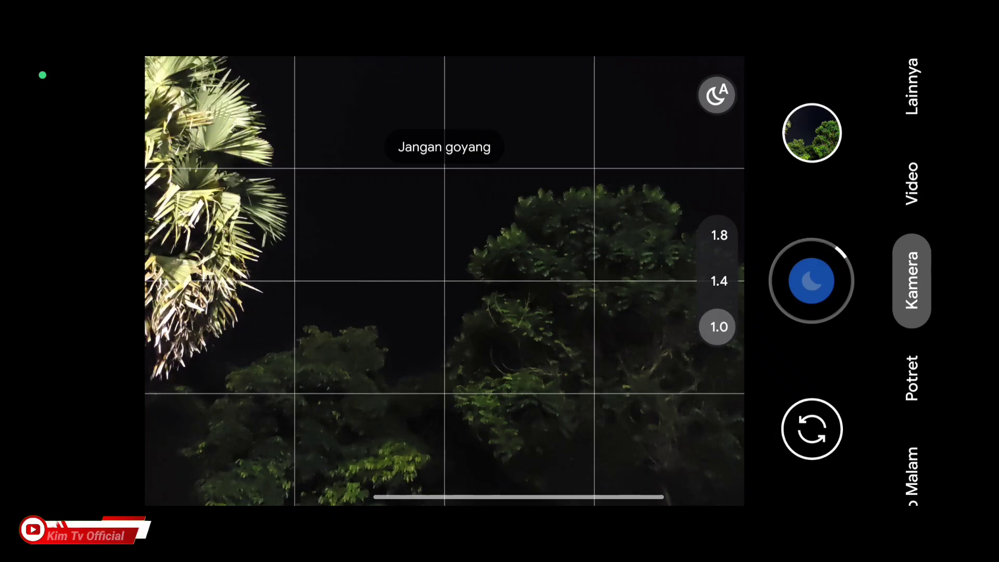
{"action": "left_click", "coordinate": [812, 281]}
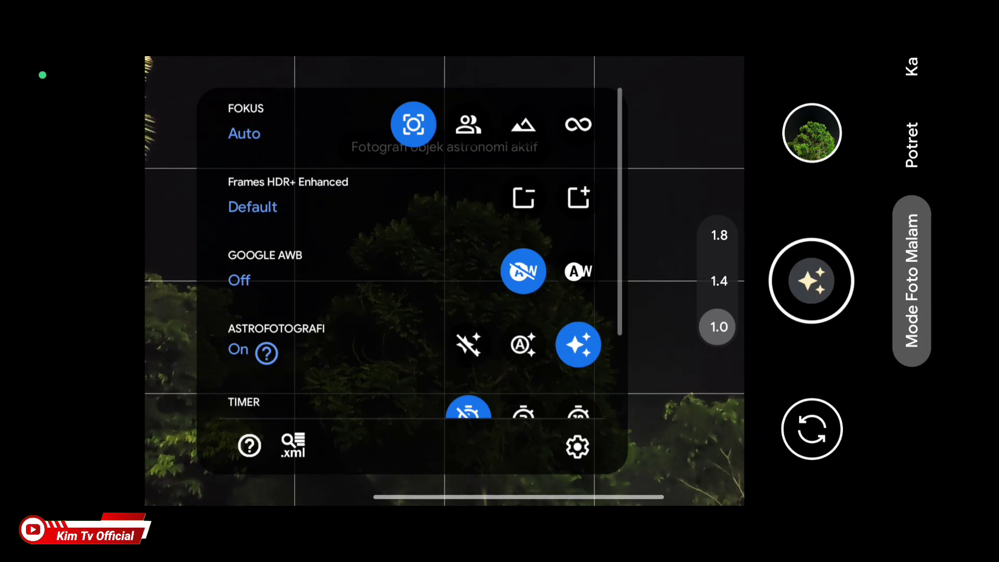
- Turn Astrofotografi on, focus on the tree, and take a long astro exposure
{"action": "left_click", "coordinate": [578, 271]}
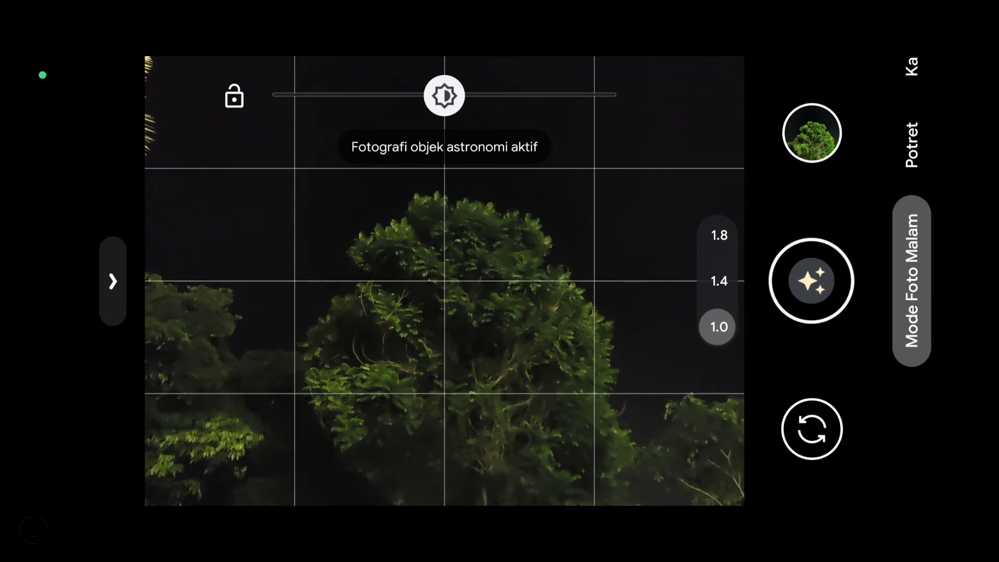
{"action": "left_click", "coordinate": [485, 280]}
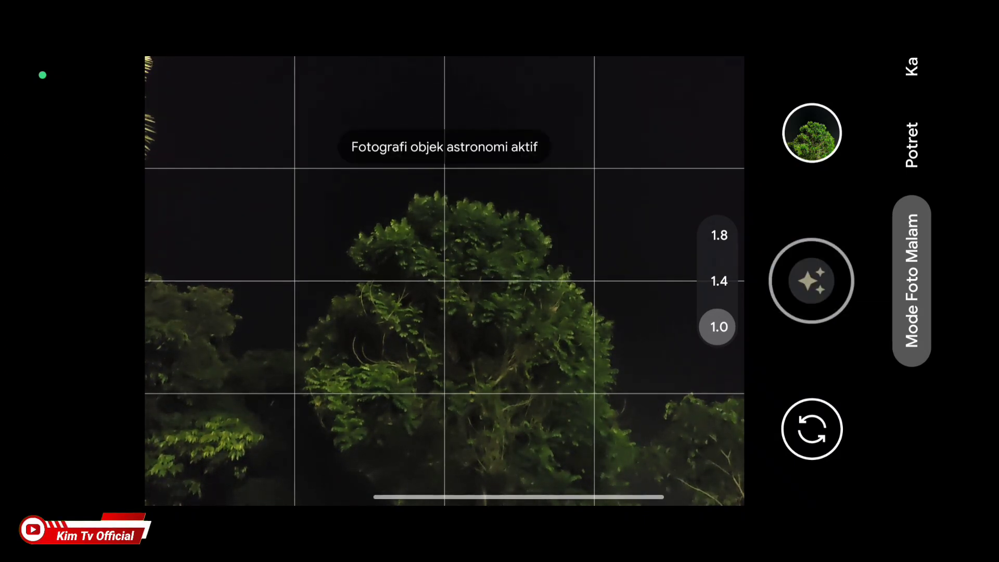
{"action": "left_click", "coordinate": [810, 281]}
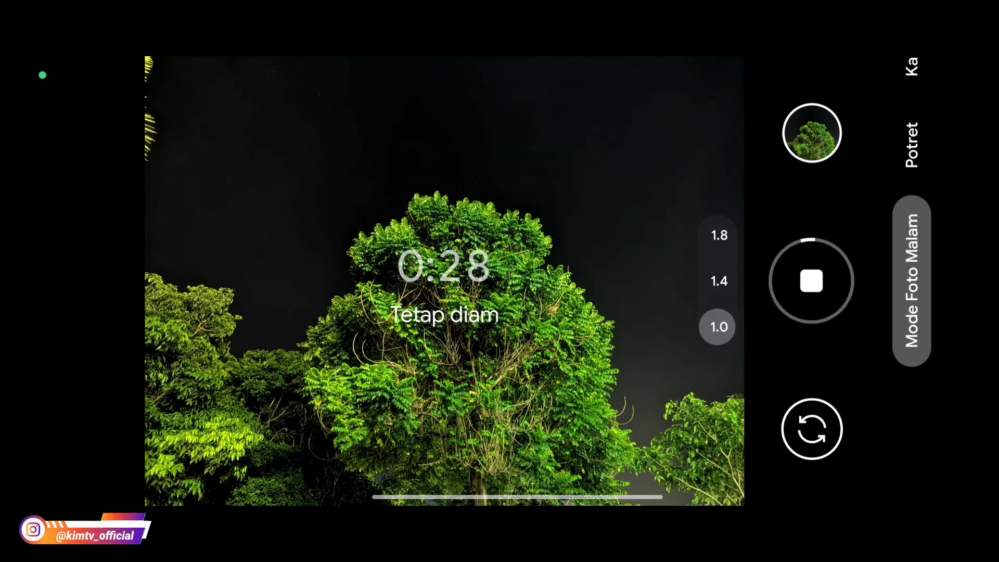
{"action": "left_click", "coordinate": [812, 282]}
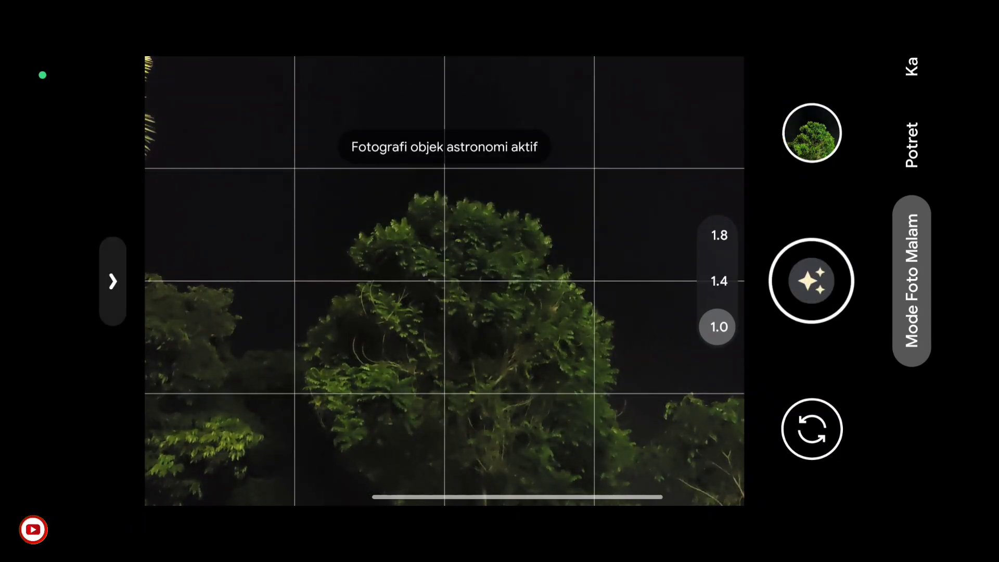
{"action": "left_click", "coordinate": [813, 281]}
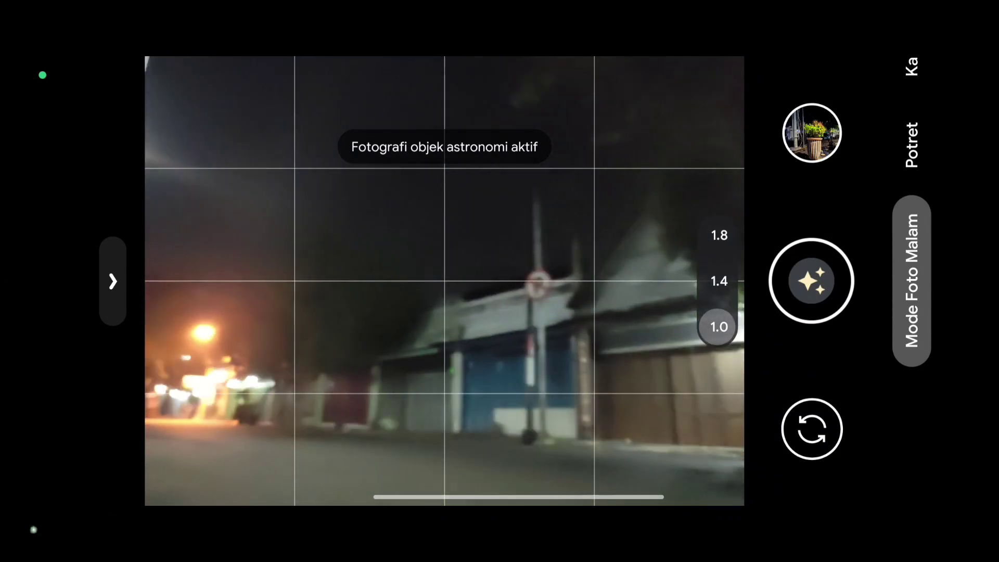
- Focus on the dark shop-house street and start the night long exposure
{"action": "left_click", "coordinate": [382, 376]}
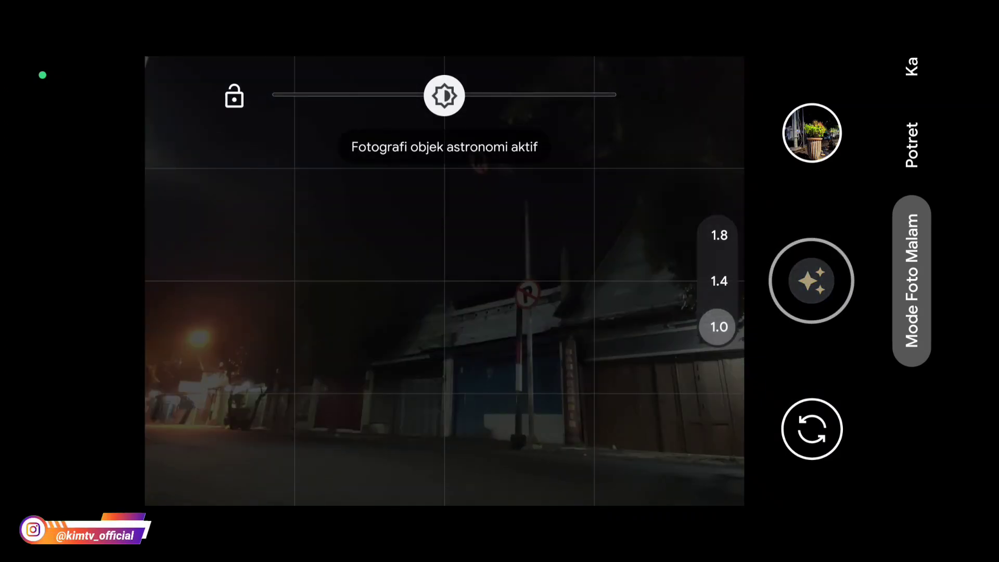
{"action": "left_click", "coordinate": [810, 282]}
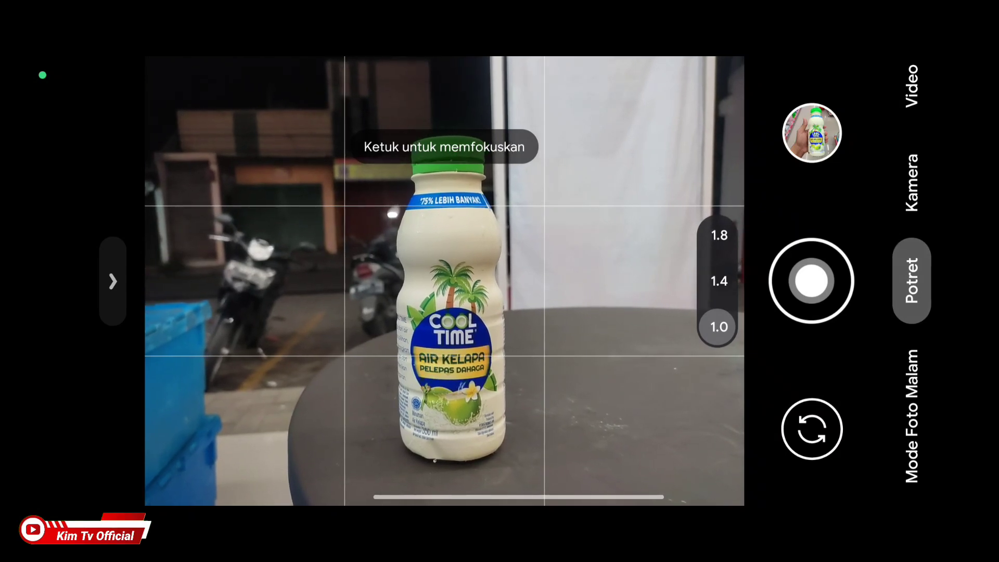
- Capture the Cool Time coconut water bottle in Potret mode, holding still until the ring completes
{"action": "left_click", "coordinate": [448, 280]}
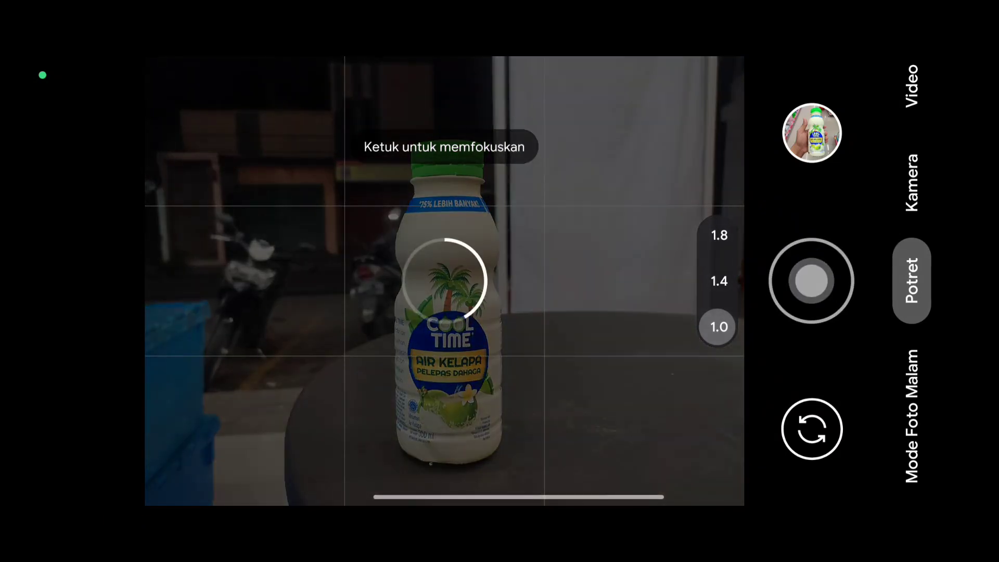
{"action": "left_click", "coordinate": [812, 281]}
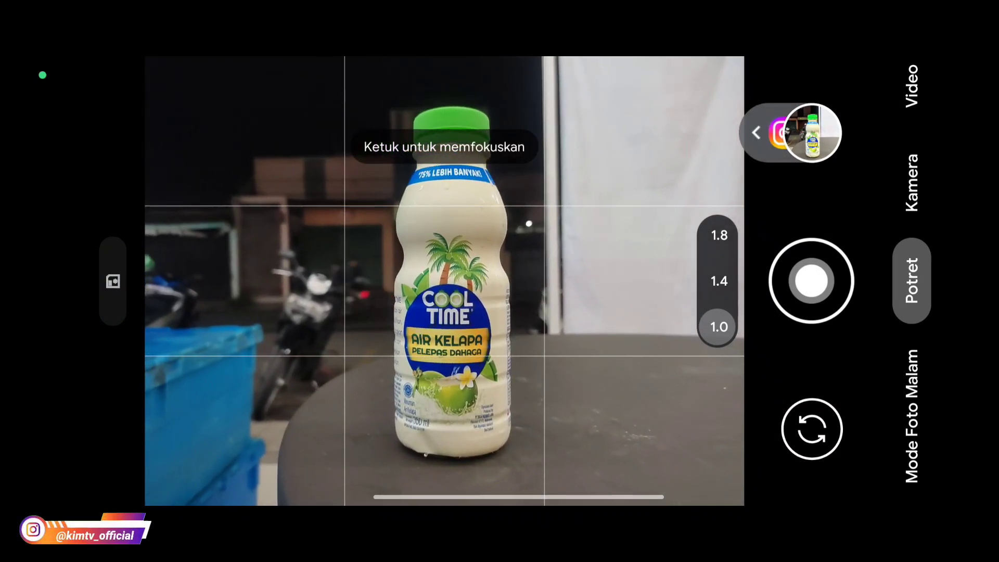
{"action": "left_click", "coordinate": [810, 282]}
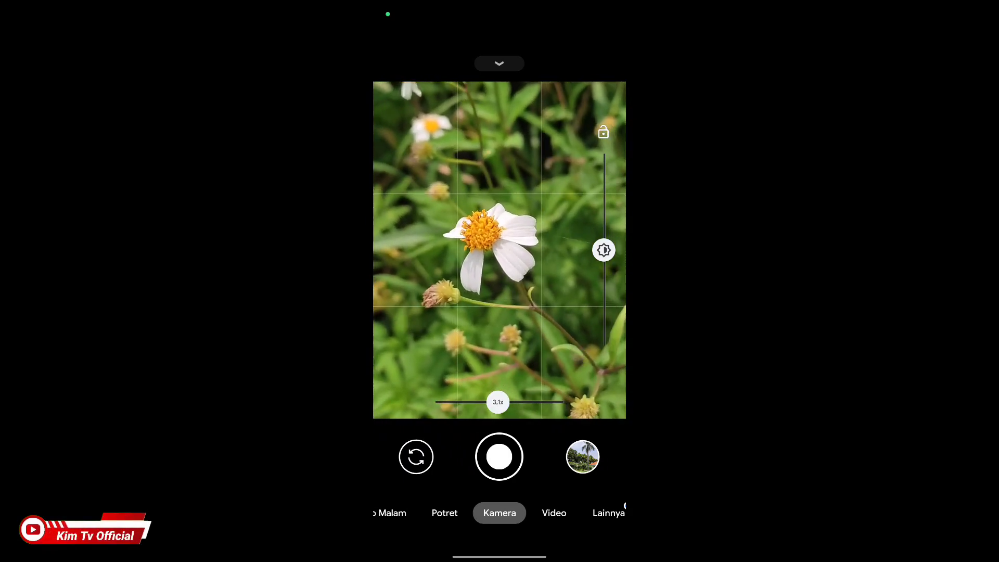
- Capture a close-up of the first white daisy, preview it, and close the preview
{"action": "left_click", "coordinate": [499, 457]}
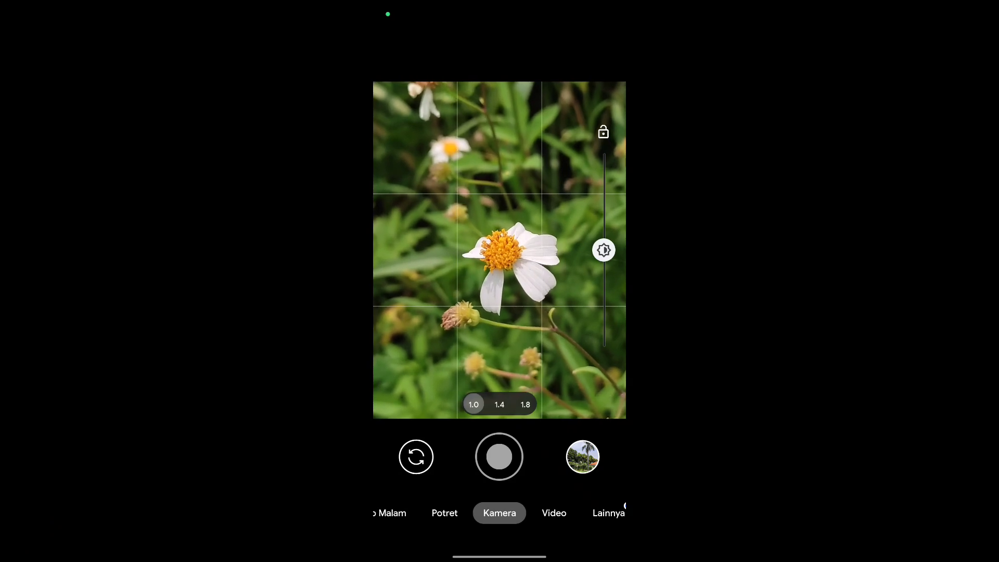
{"action": "left_click", "coordinate": [499, 456]}
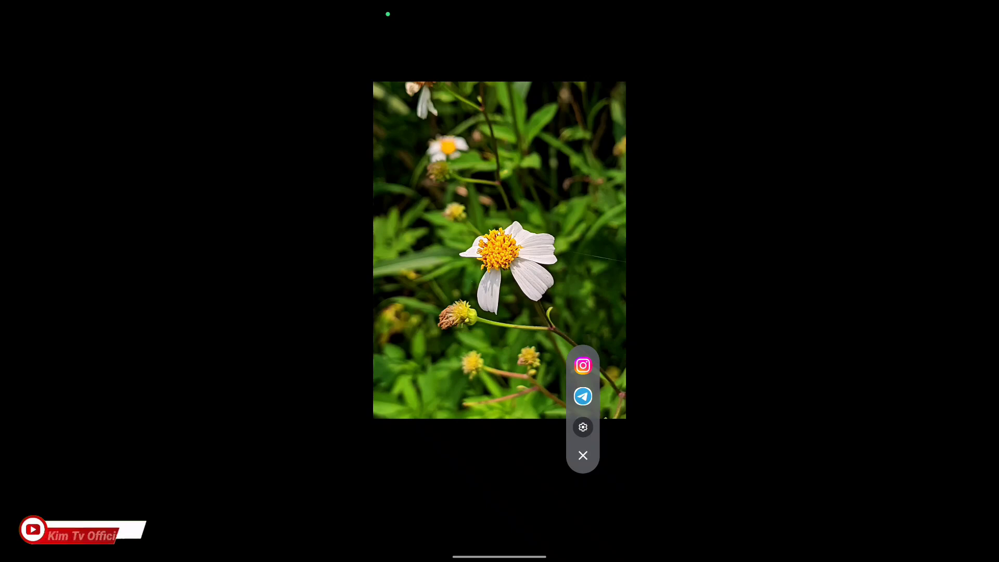
{"action": "left_click", "coordinate": [583, 454]}
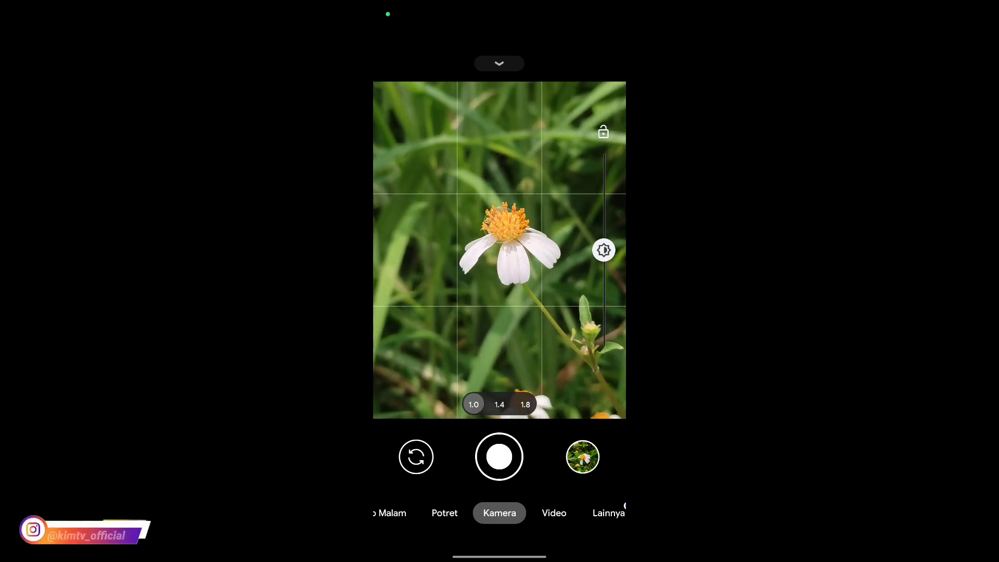
- Capture a close-up of a second daisy and open it for review
{"action": "left_click", "coordinate": [499, 456]}
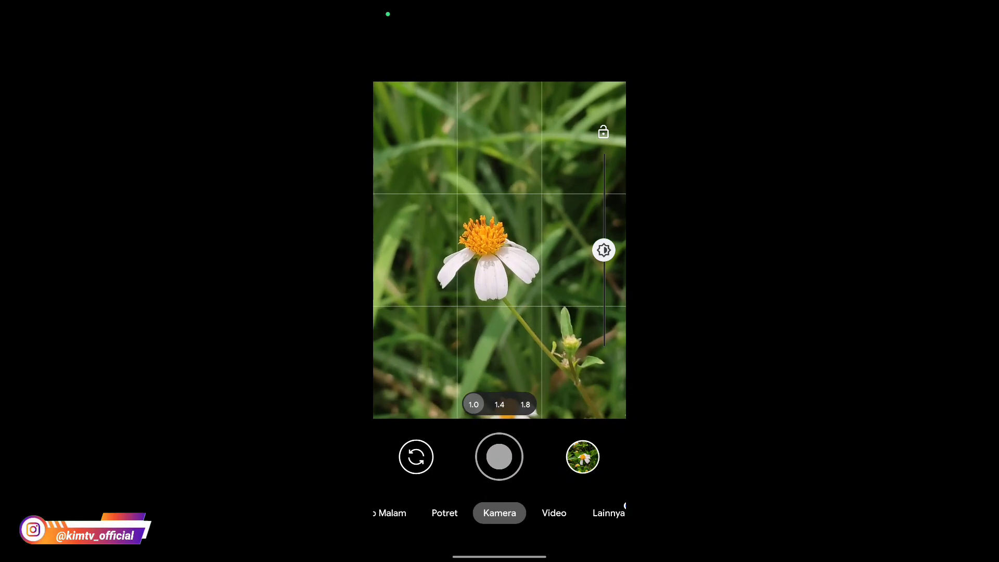
{"action": "left_click", "coordinate": [499, 456]}
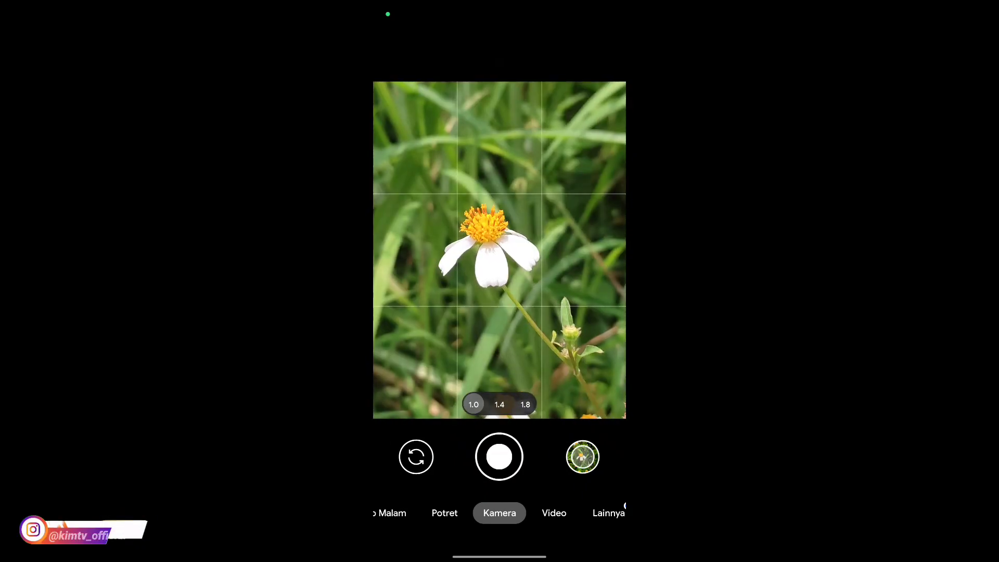
{"action": "left_click", "coordinate": [499, 456]}
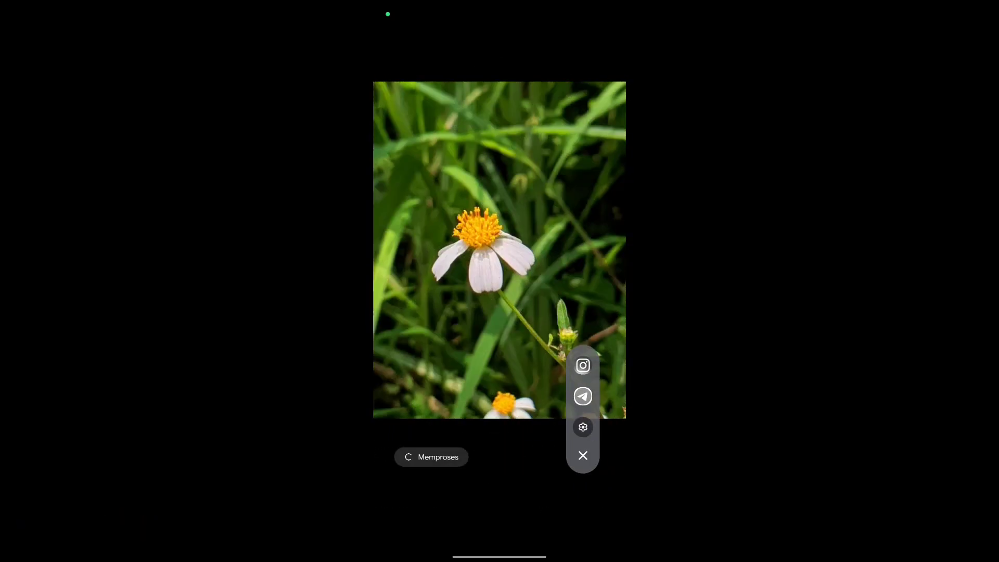